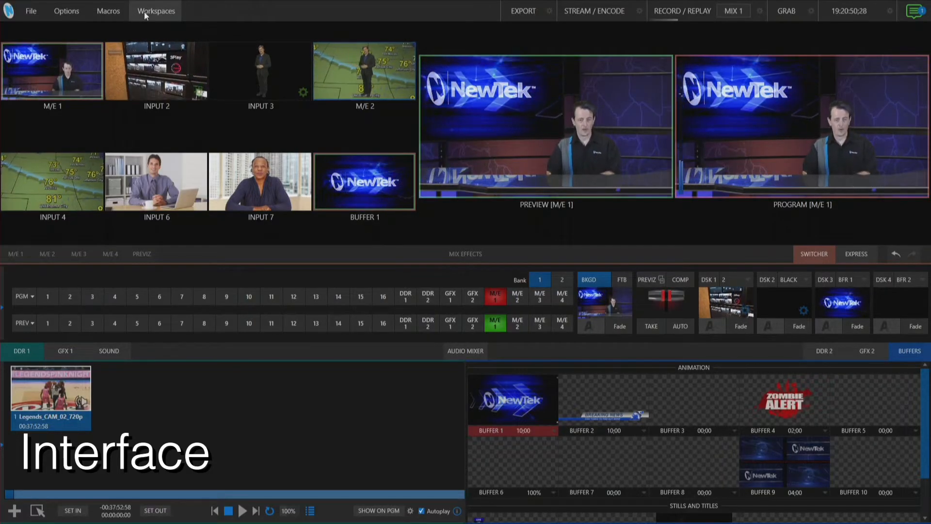
Try the interface workspace layout with many source tiles.
click(157, 11)
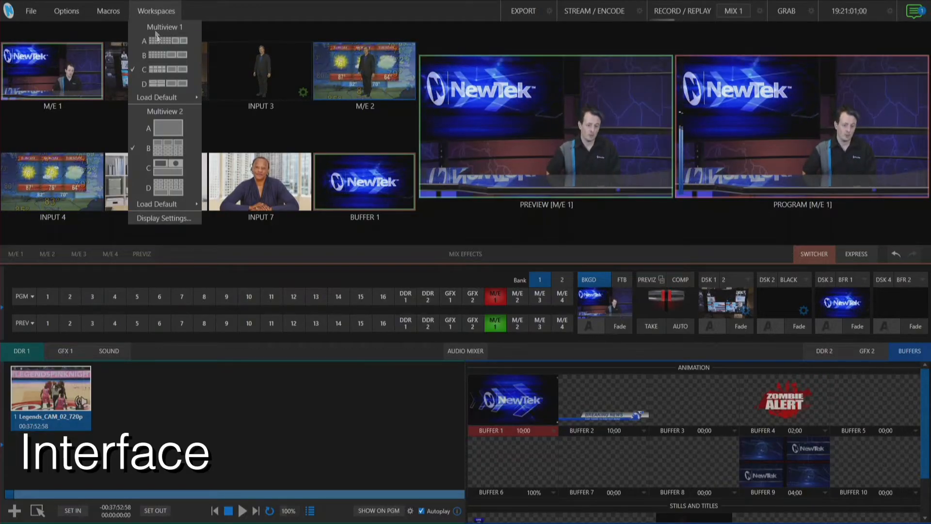
click(166, 41)
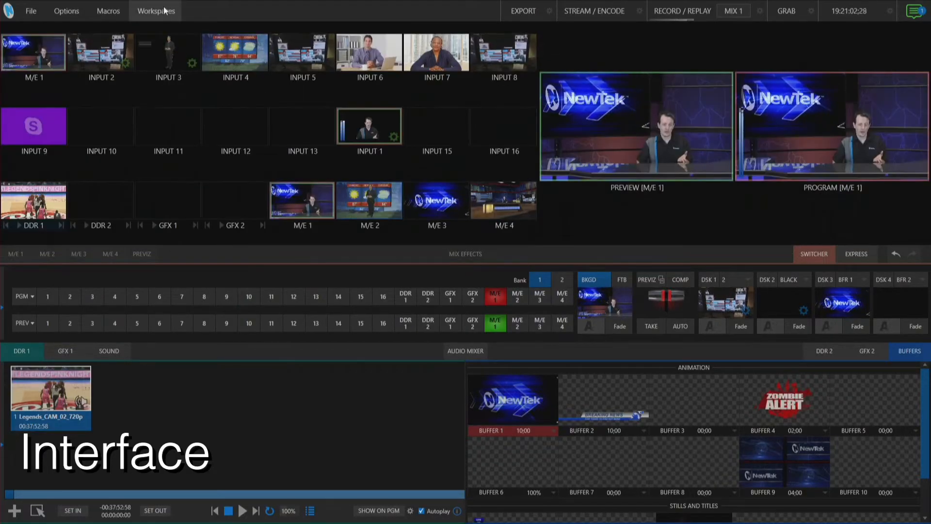
click(154, 11)
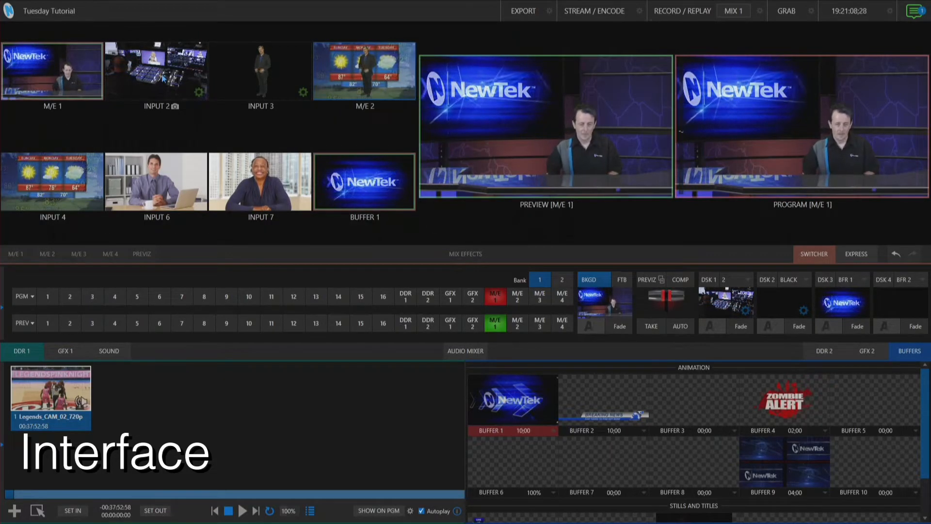
Switch the second multiview to layout B, then browse its default layouts.
click(156, 10)
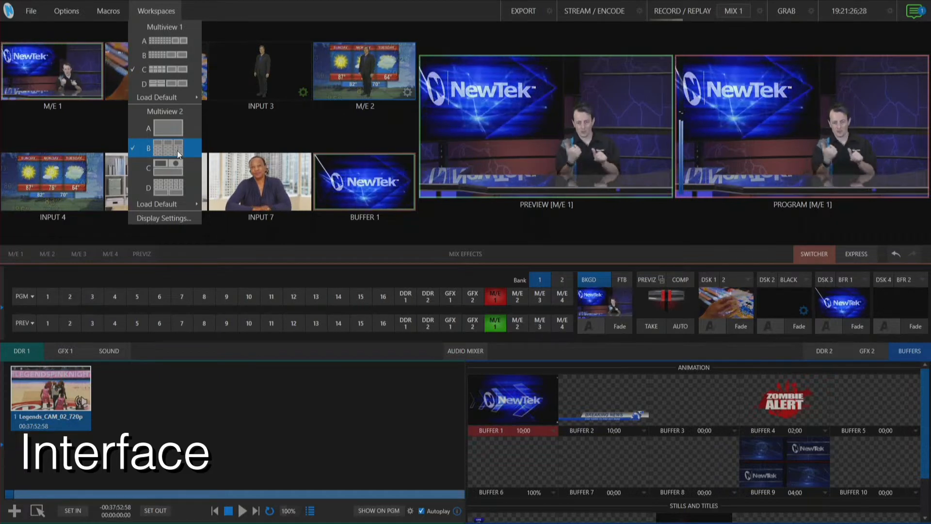
click(167, 148)
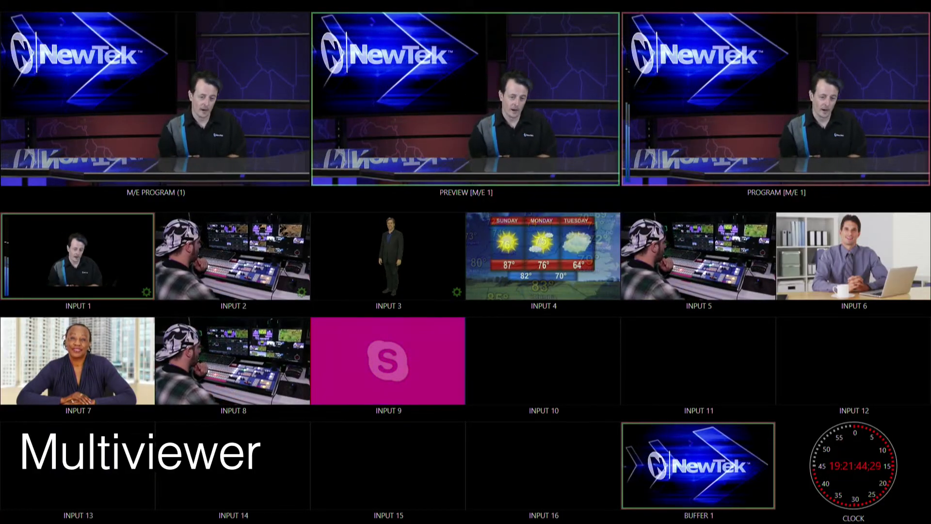
click(156, 10)
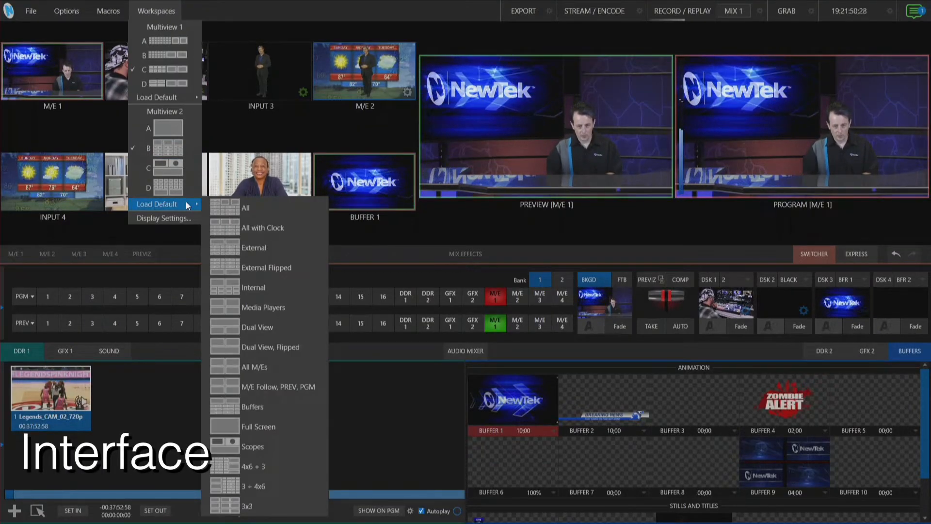
mouse_move(260, 208)
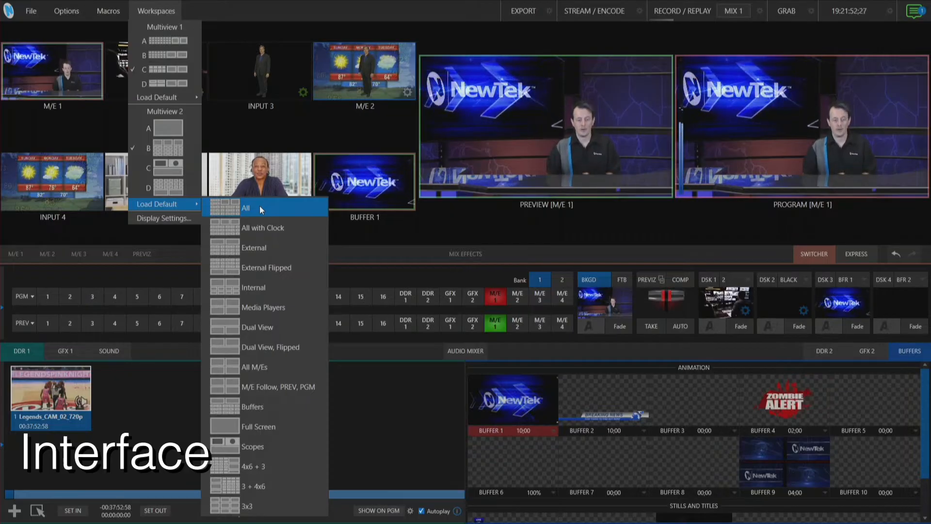
mouse_move(250, 314)
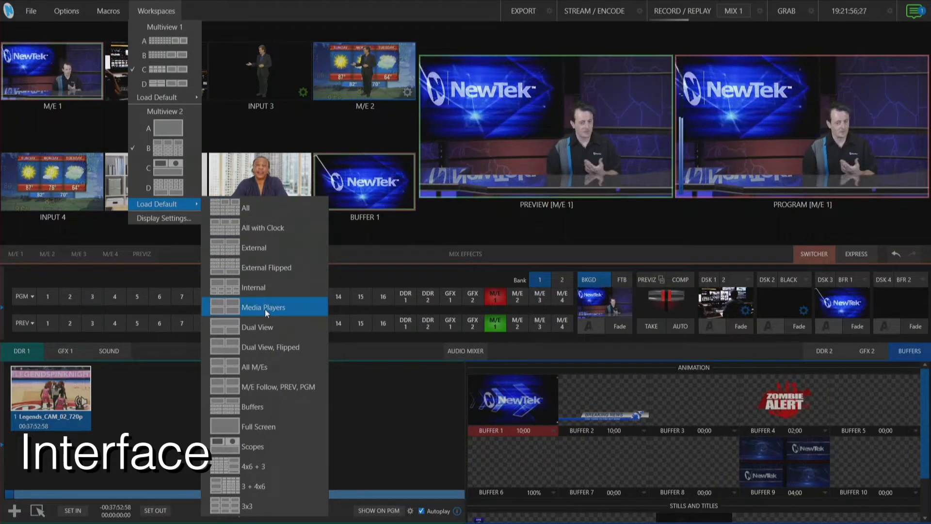
Load the Media Players default, showing Input 2, DDR 2, GFX 1 and GFX 2.
click(263, 307)
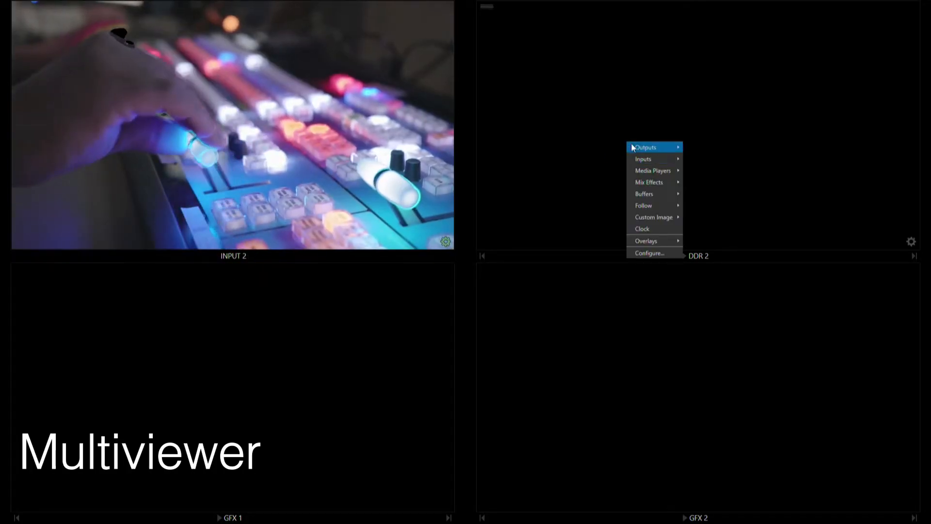
mouse_move(643, 159)
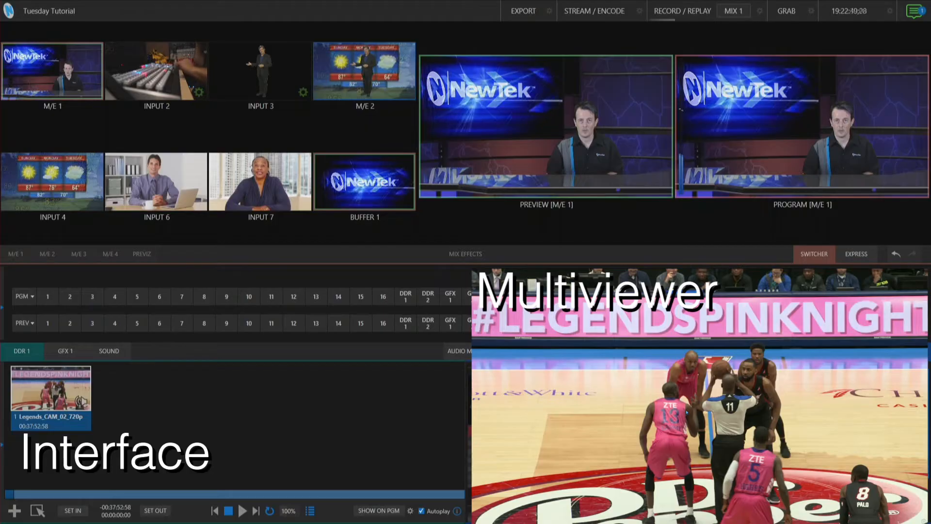
Review source options for the full-screen presenter tile on the second multiview.
right_click(698, 423)
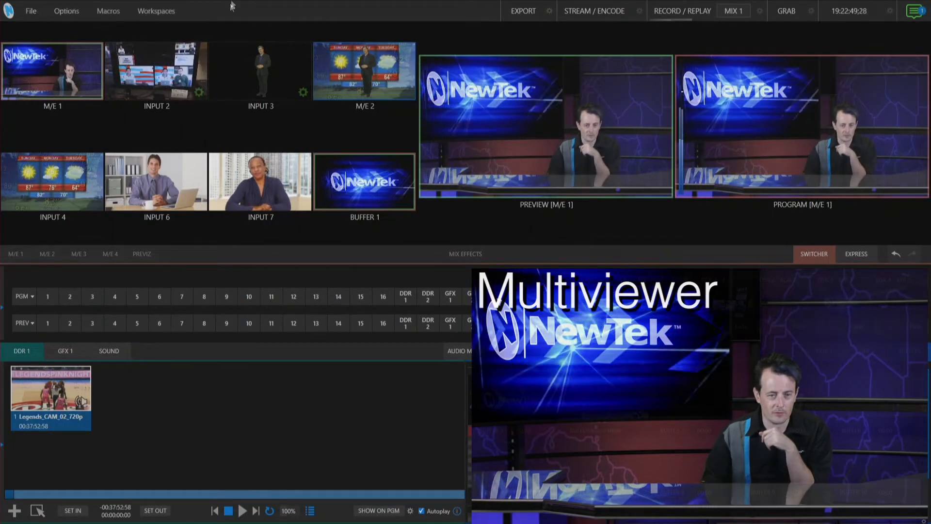
Pick the Scopes layout from Multiview 2's Load Default list.
click(157, 10)
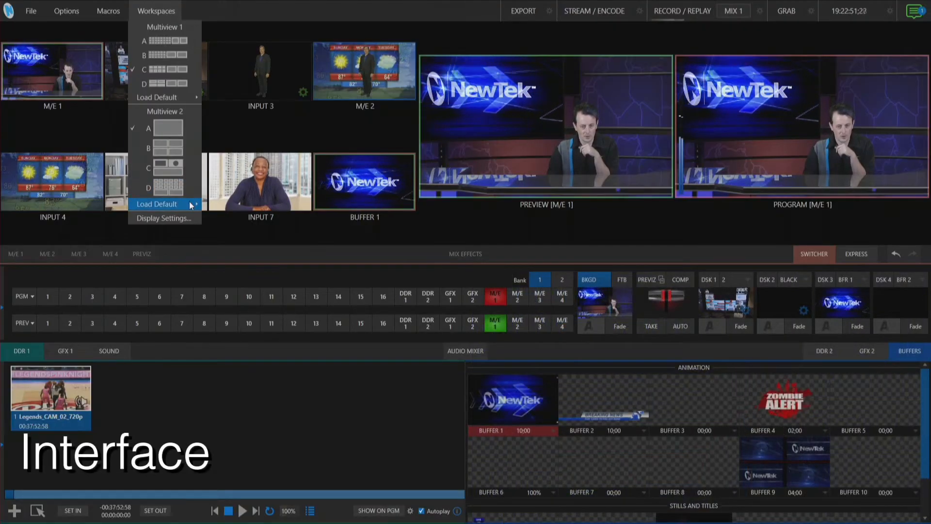
click(157, 203)
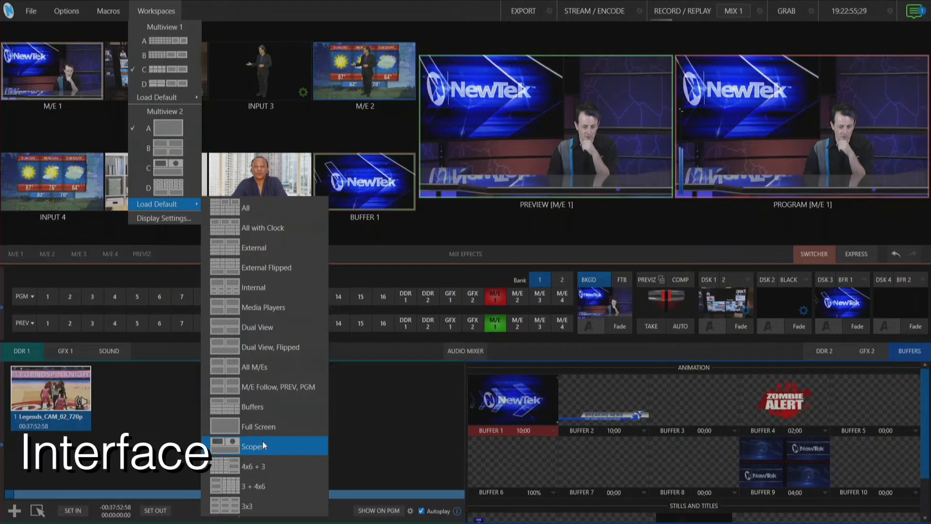
click(255, 445)
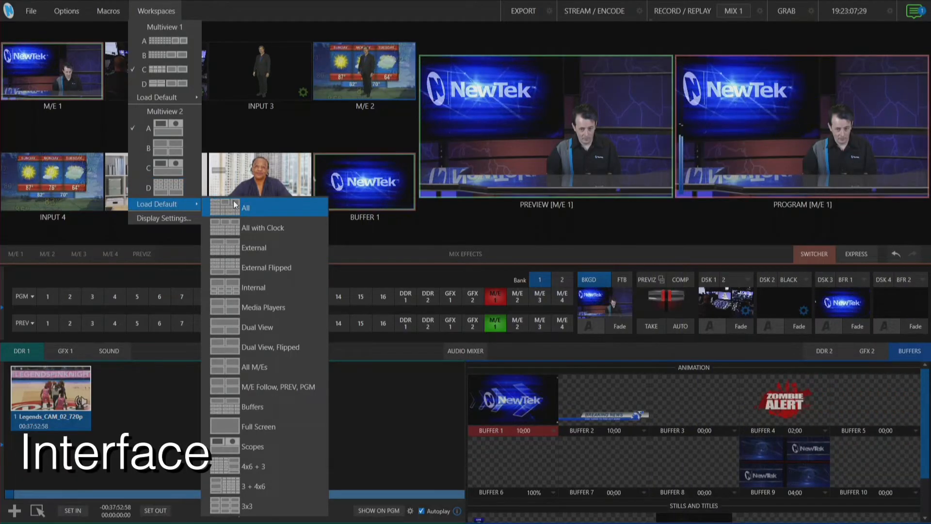
Switch the second multiview to the All default with program, preview and input grid.
click(246, 208)
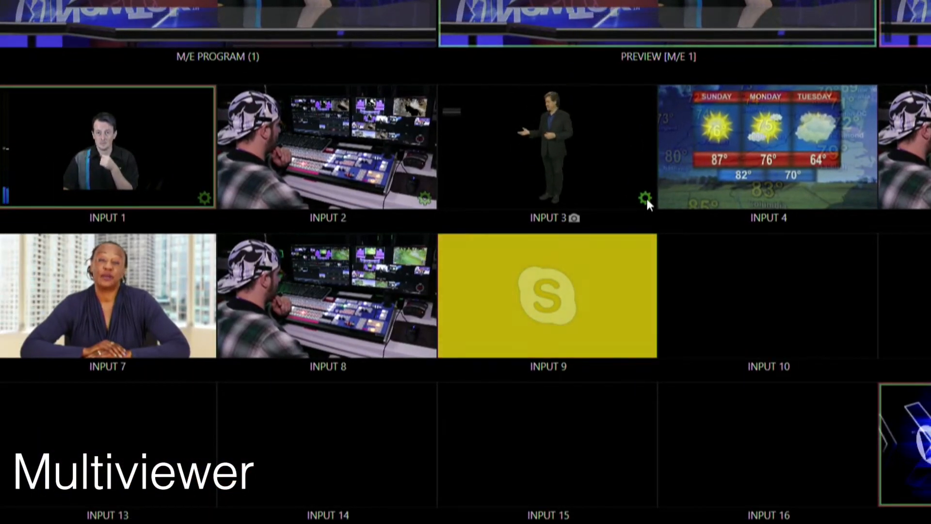
click(645, 197)
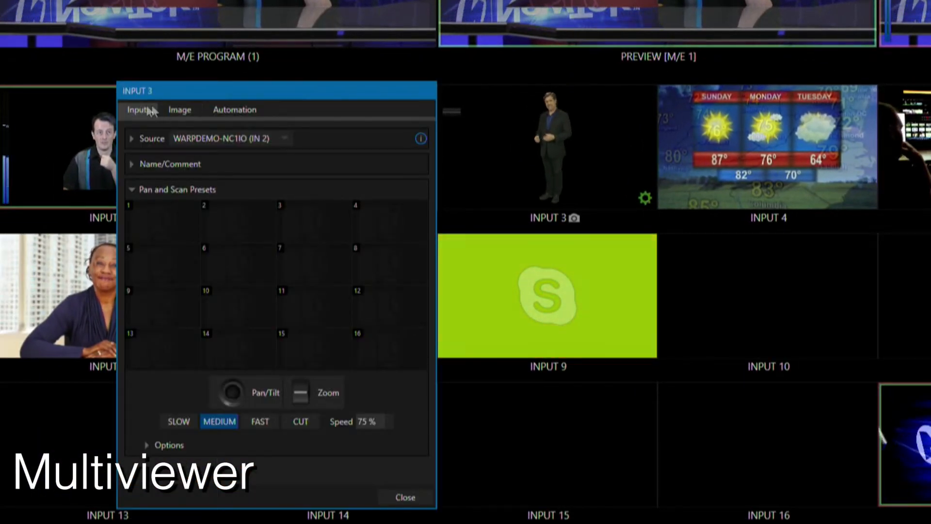
click(180, 109)
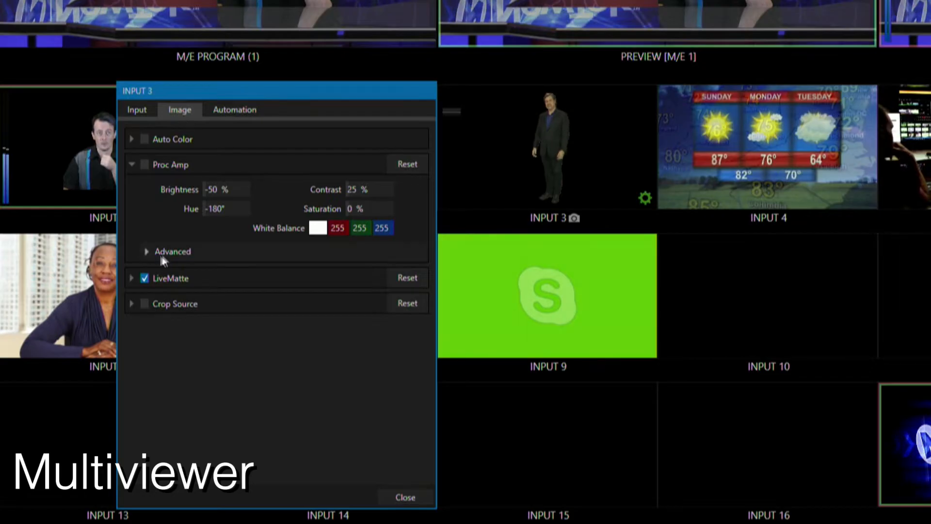
click(144, 278)
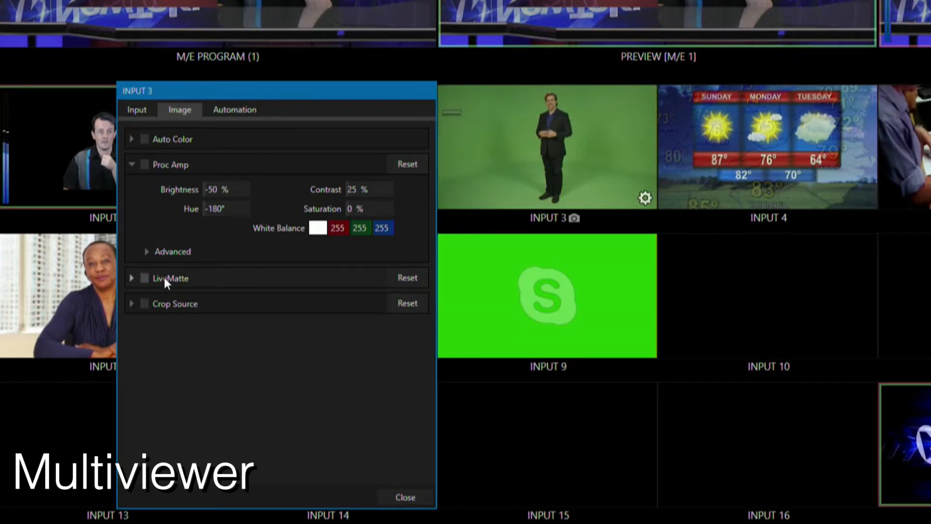
click(144, 279)
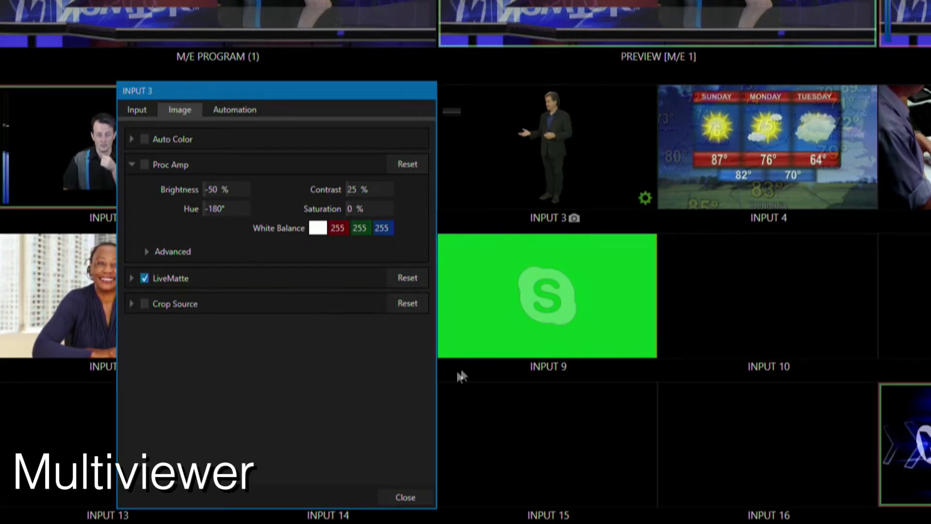
click(406, 497)
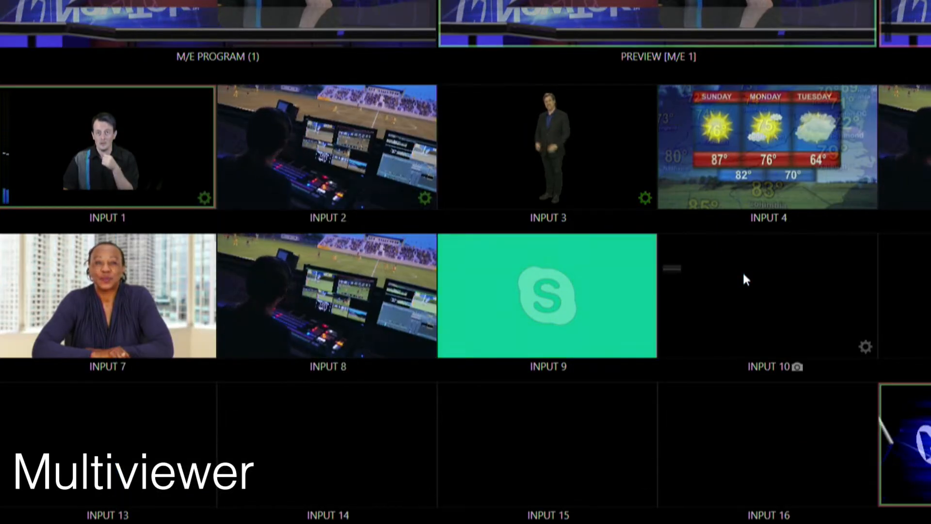
Assign DDR 1's basketball clip to the empty multiview tile through Media Players.
right_click(745, 281)
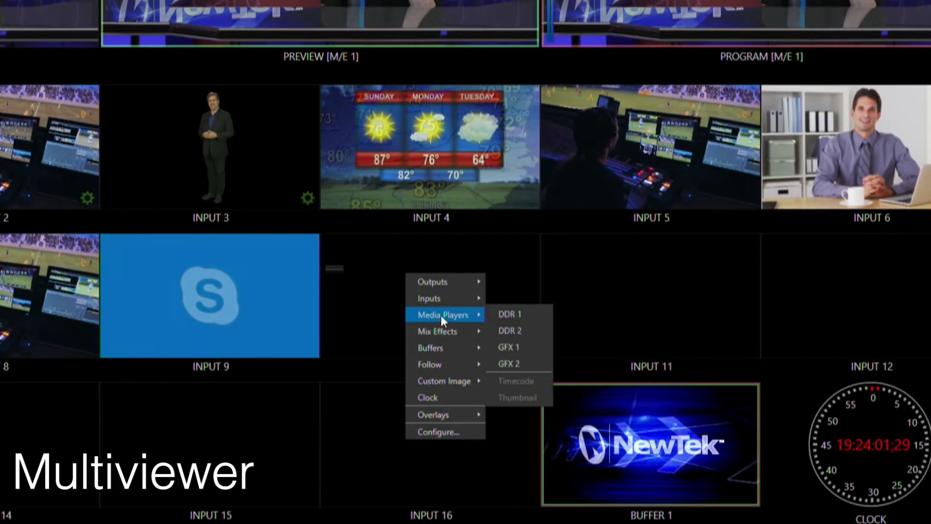
click(510, 314)
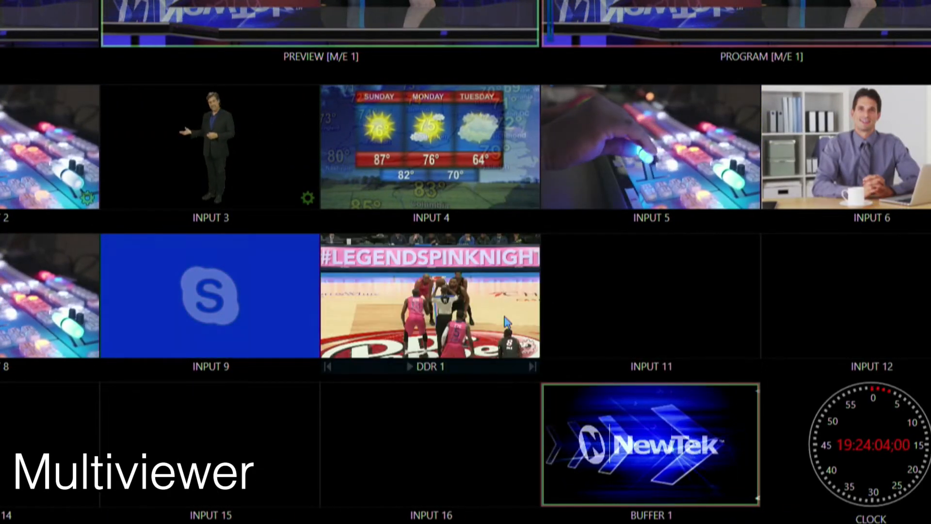